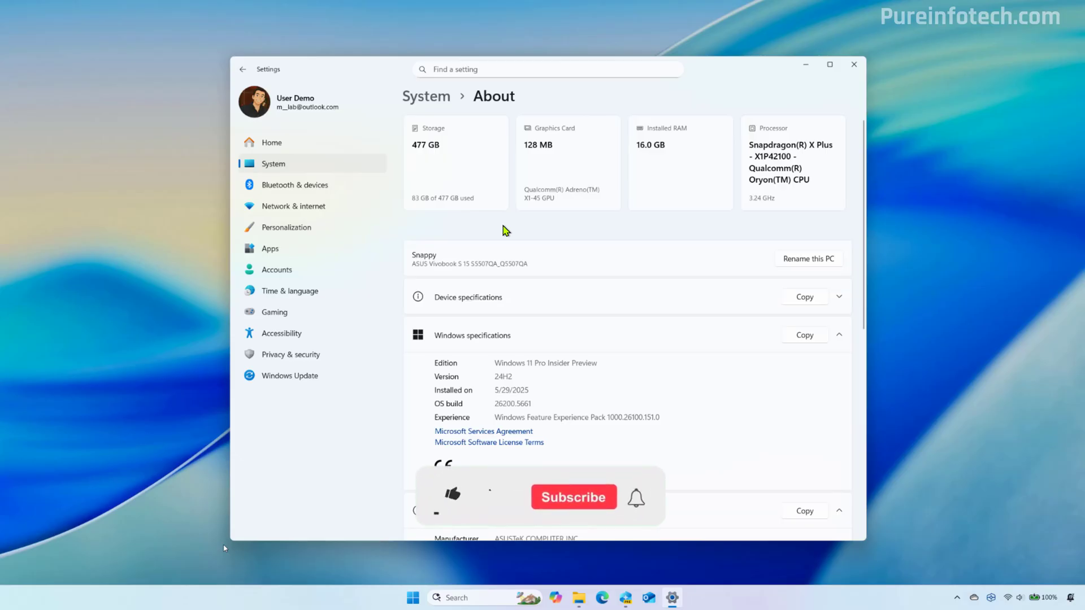
Launch the Recall (preview) app to its home page of recent snapshots.
{"action": "left_click", "coordinate": [452, 497]}
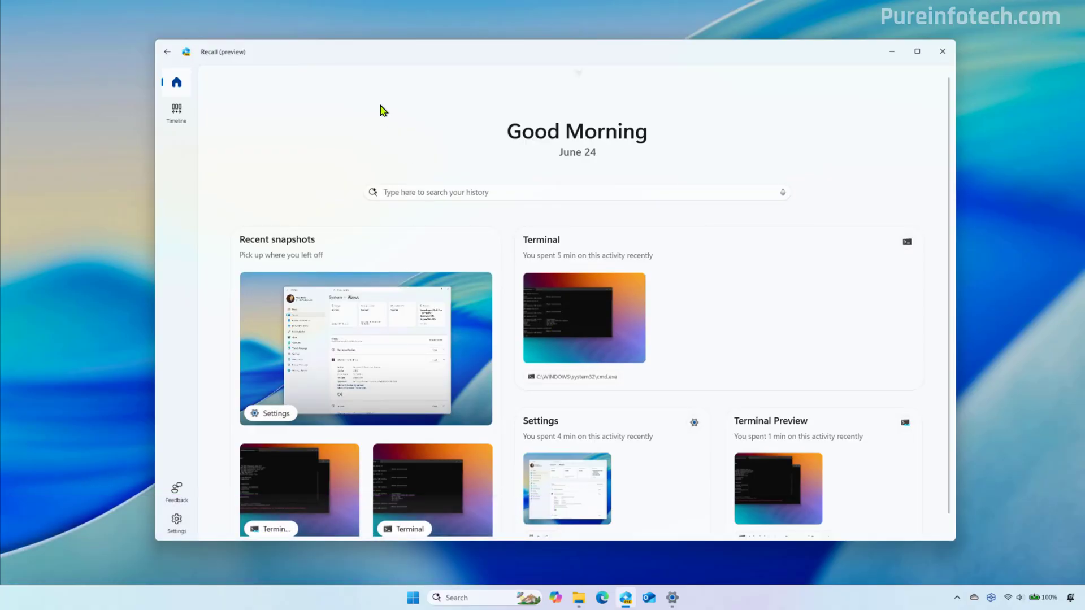
{"action": "mouse_move", "coordinate": [319, 93]}
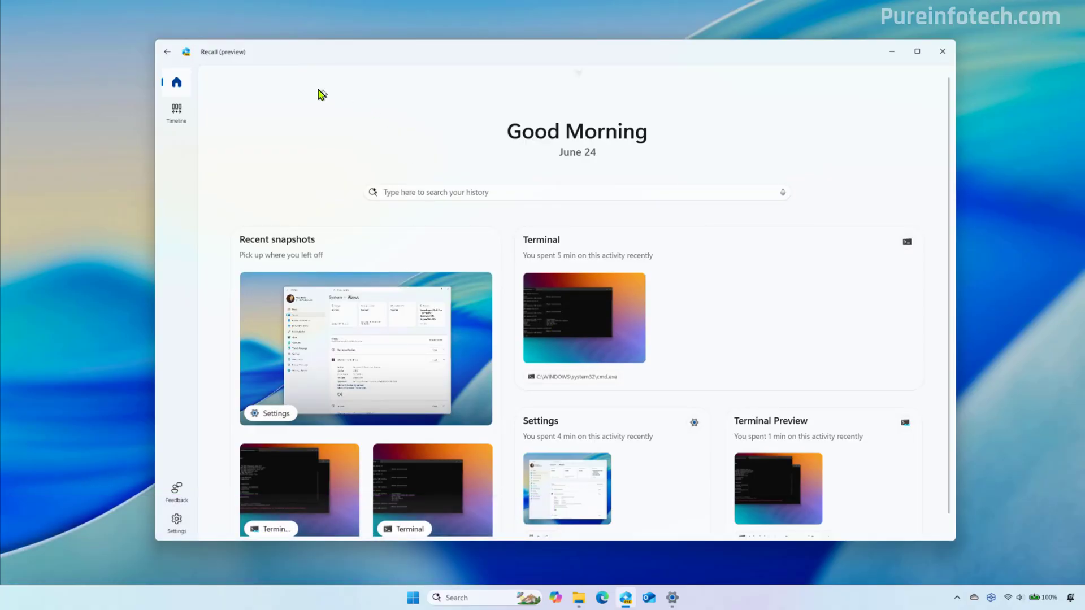
{"action": "mouse_move", "coordinate": [252, 117]}
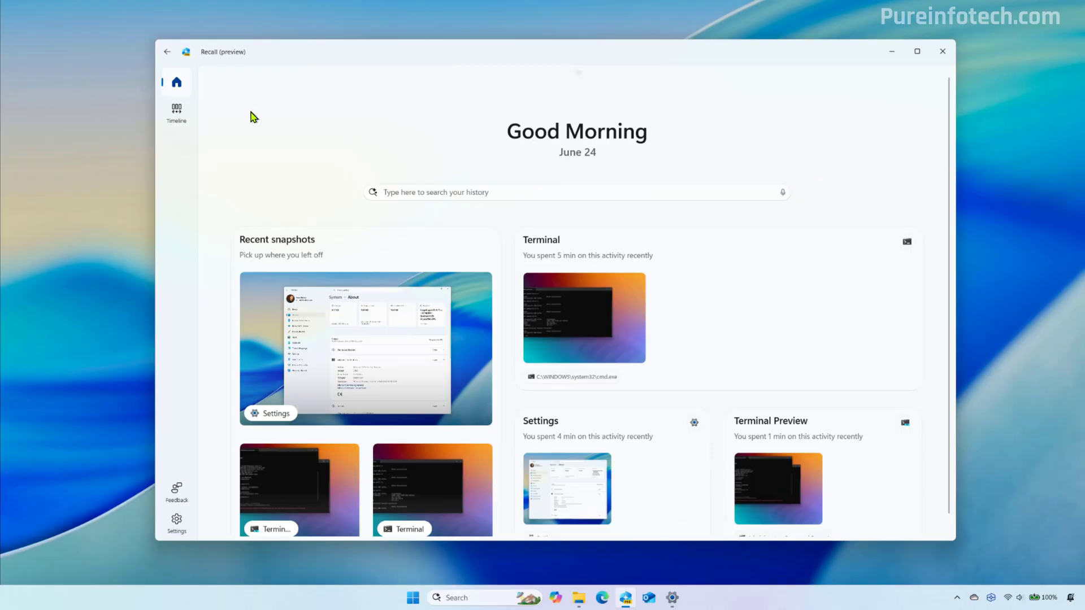
{"action": "mouse_move", "coordinate": [186, 119]}
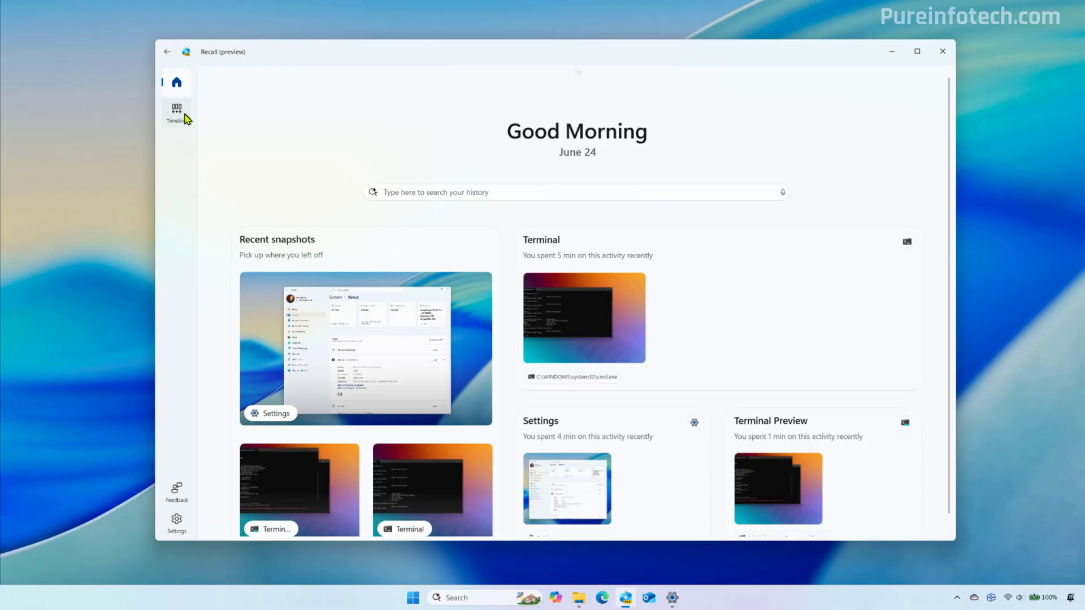
{"action": "left_click", "coordinate": [175, 111]}
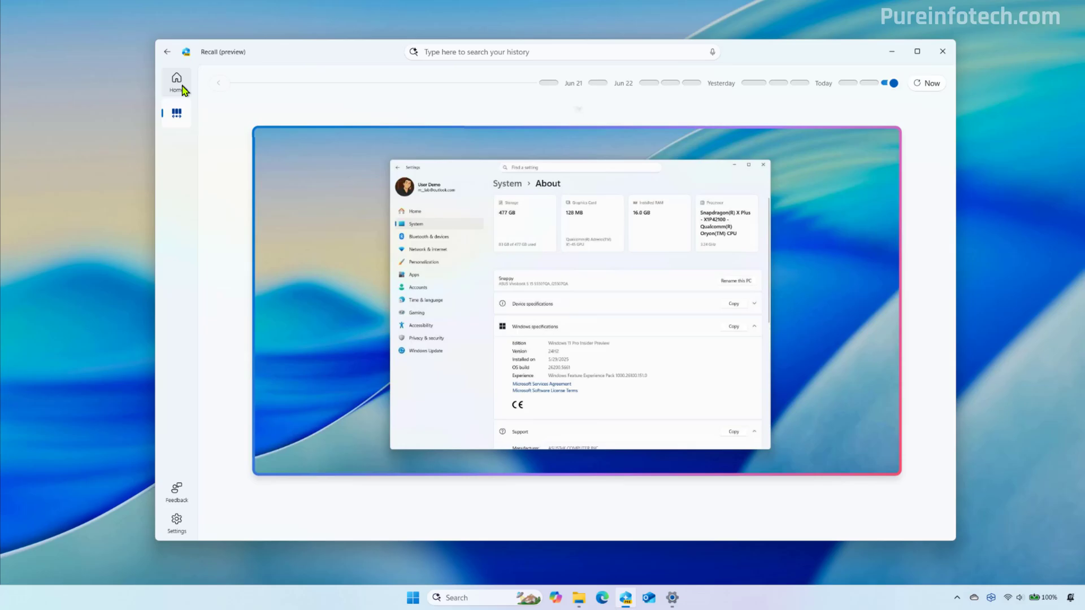
{"action": "left_click", "coordinate": [177, 520]}
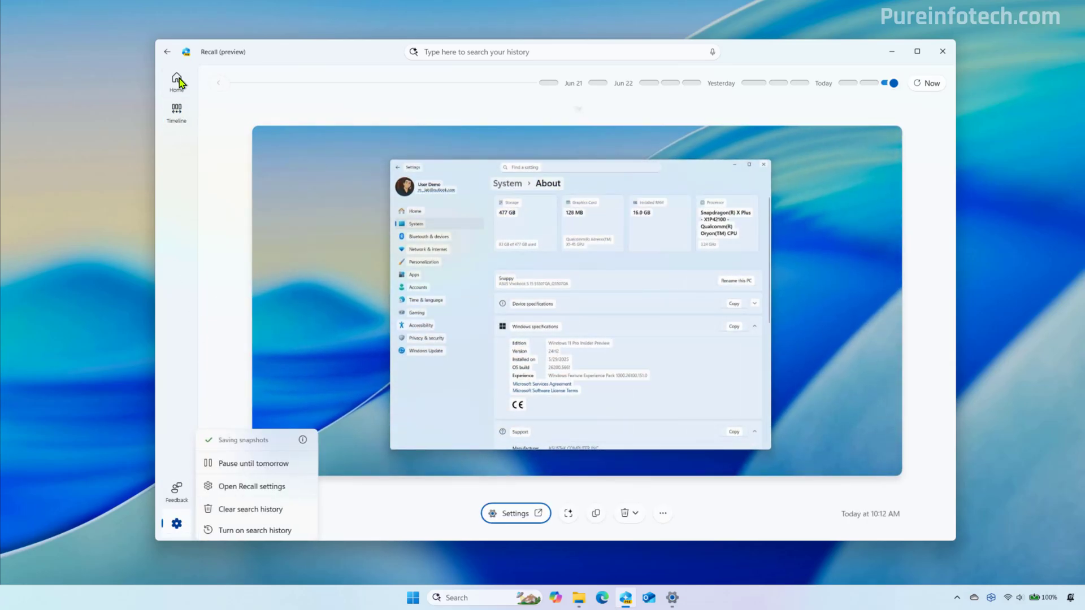
{"action": "left_click", "coordinate": [176, 78]}
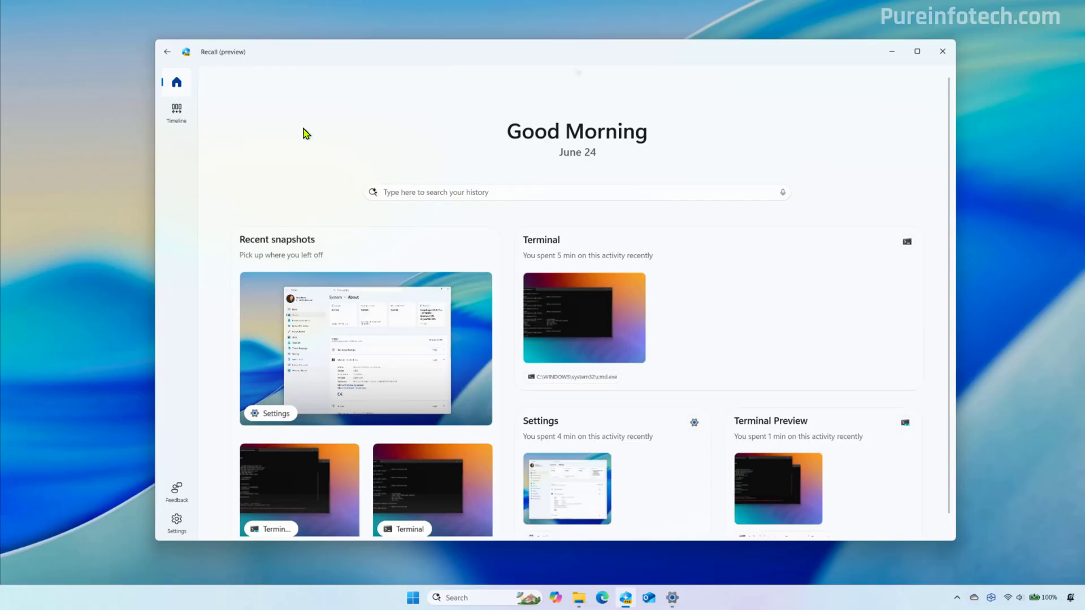
{"action": "mouse_move", "coordinate": [614, 167]}
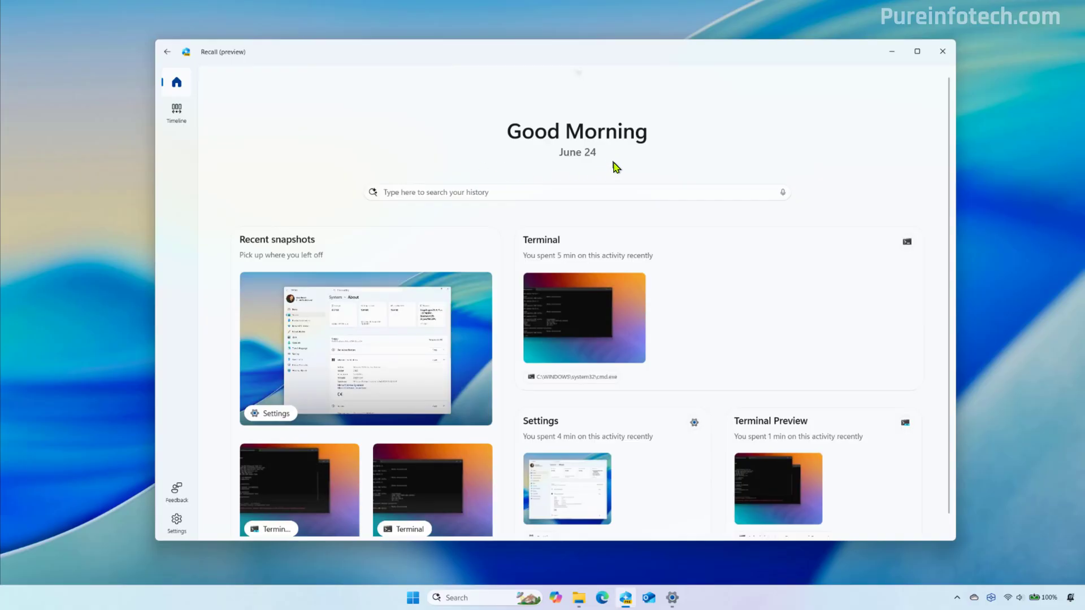
{"action": "mouse_move", "coordinate": [590, 171]}
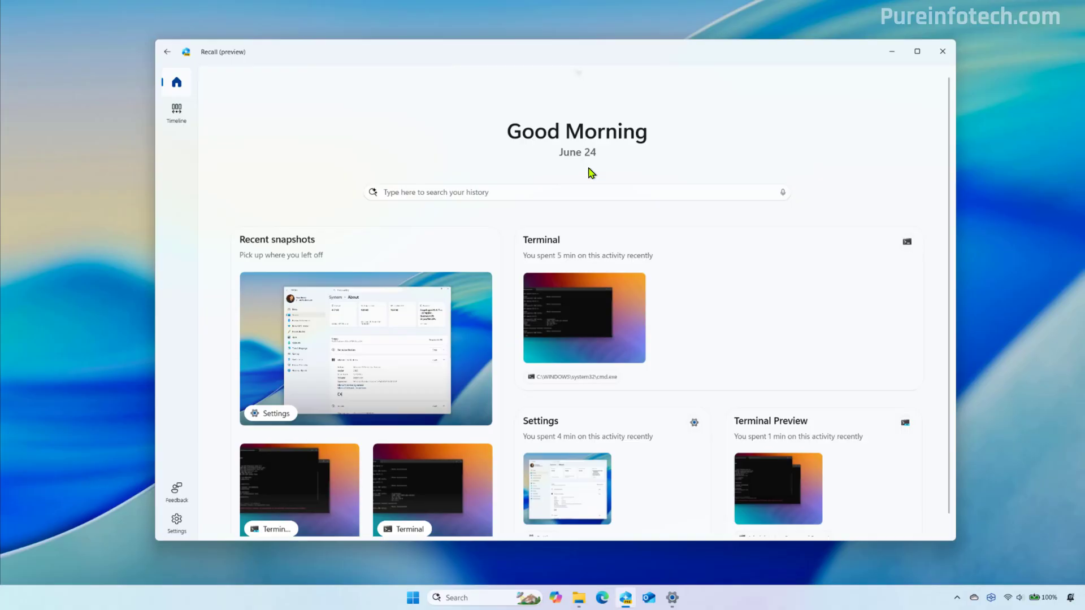
{"action": "mouse_move", "coordinate": [431, 197]}
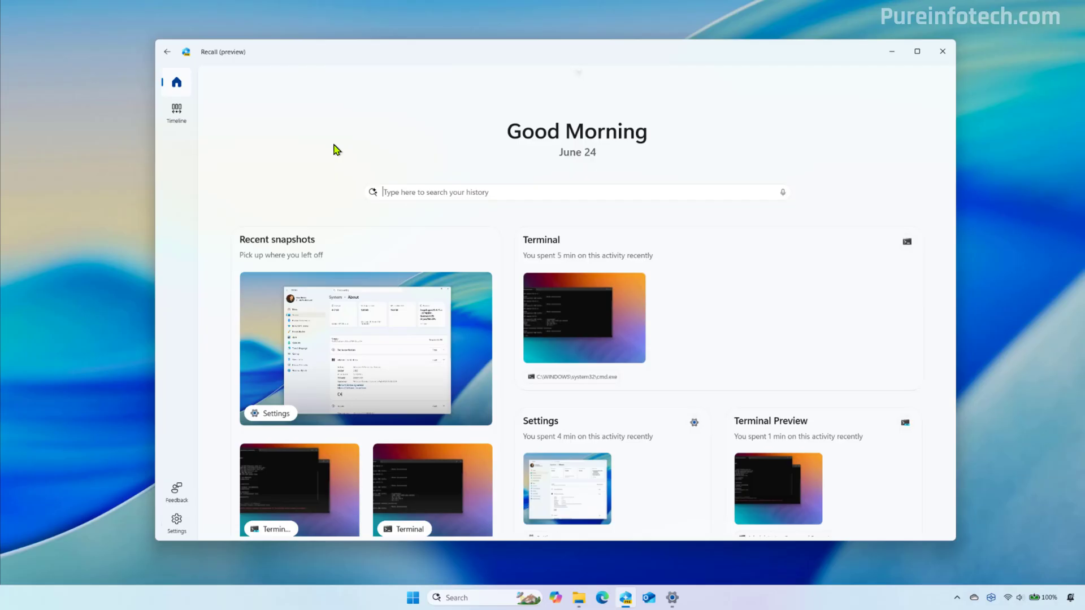
{"action": "mouse_move", "coordinate": [398, 264]}
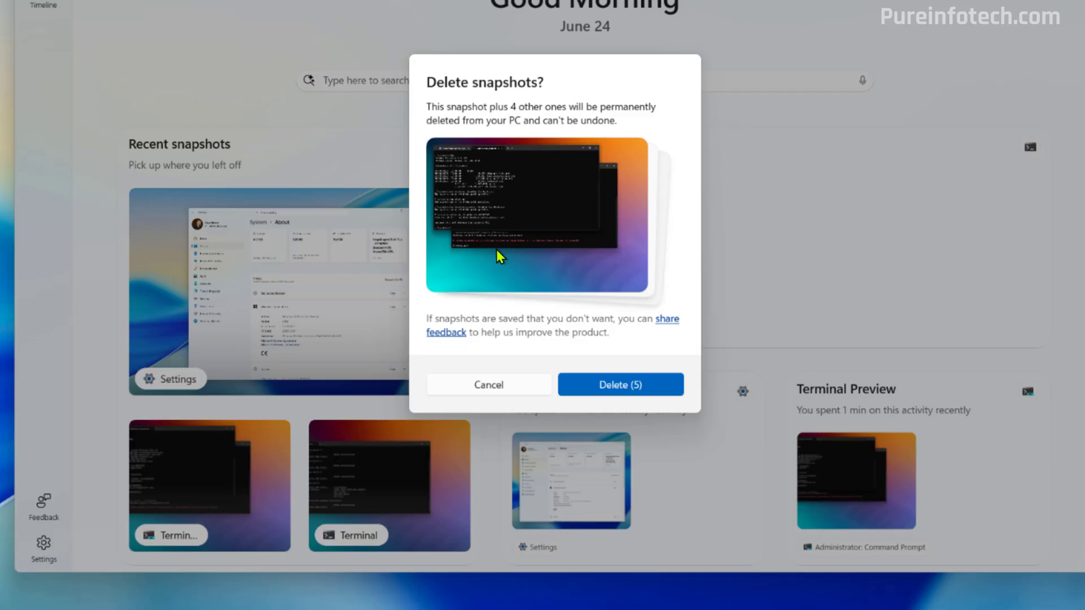
Delete the five Terminal snapshots and add Terminal Preview to the excluded apps, approving via Windows Security.
{"action": "left_click", "coordinate": [620, 384]}
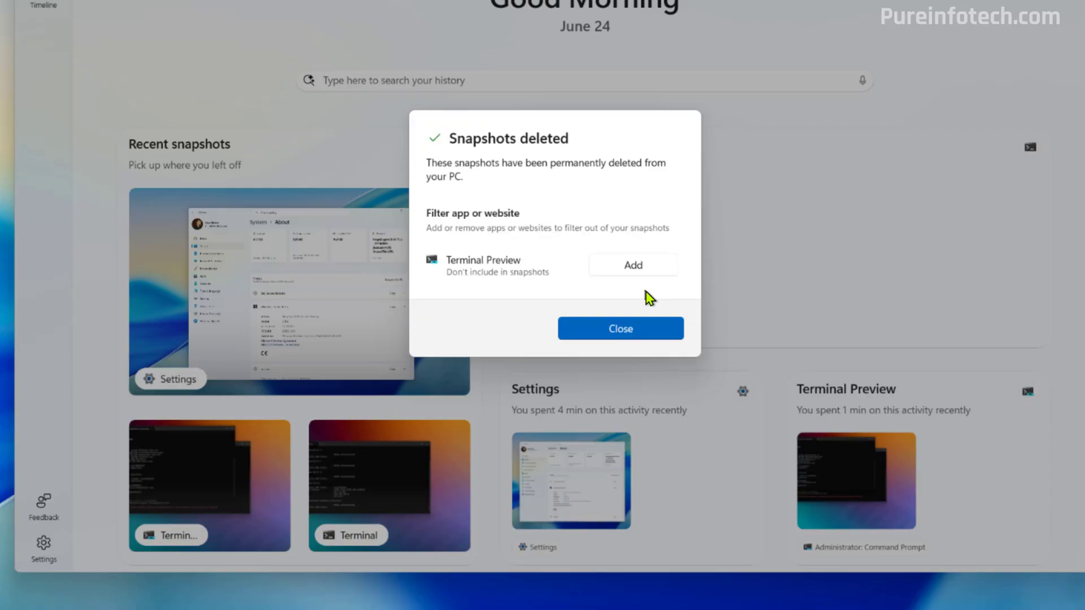
{"action": "mouse_move", "coordinate": [638, 271]}
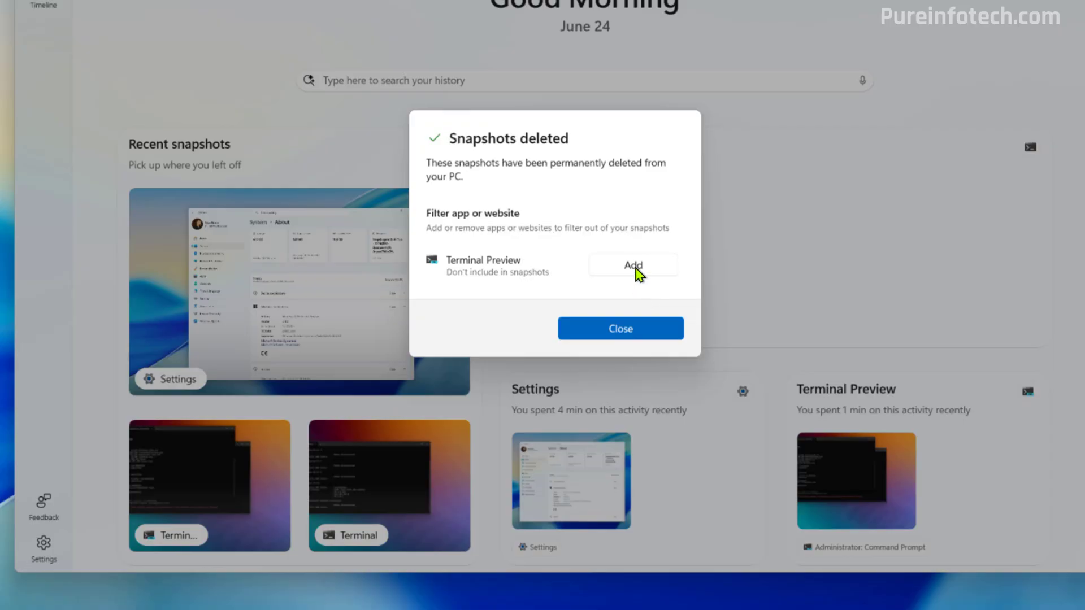
{"action": "left_click", "coordinate": [633, 266]}
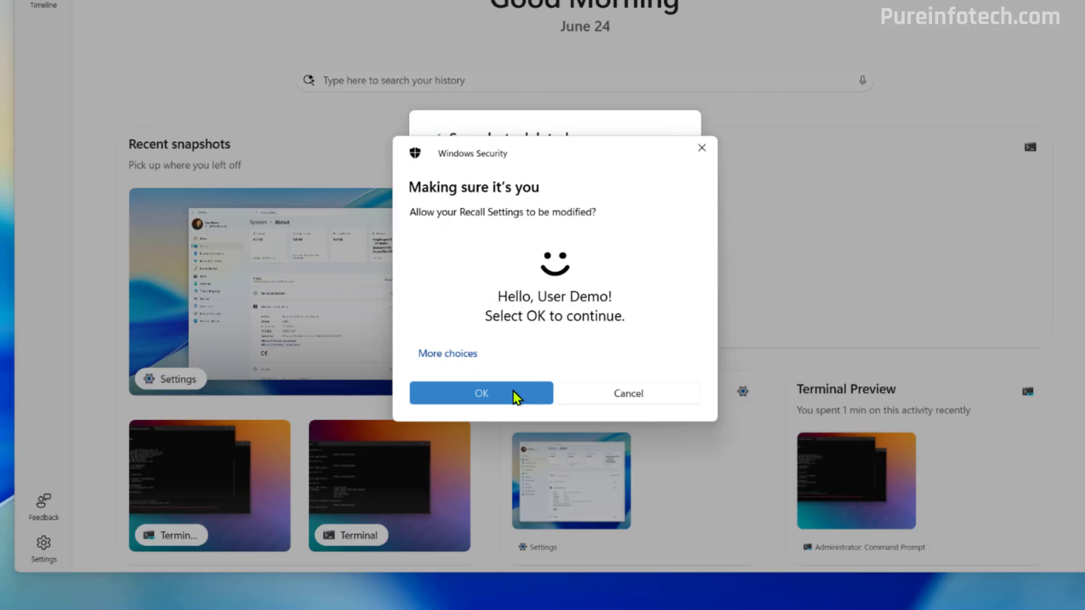
{"action": "left_click", "coordinate": [481, 393]}
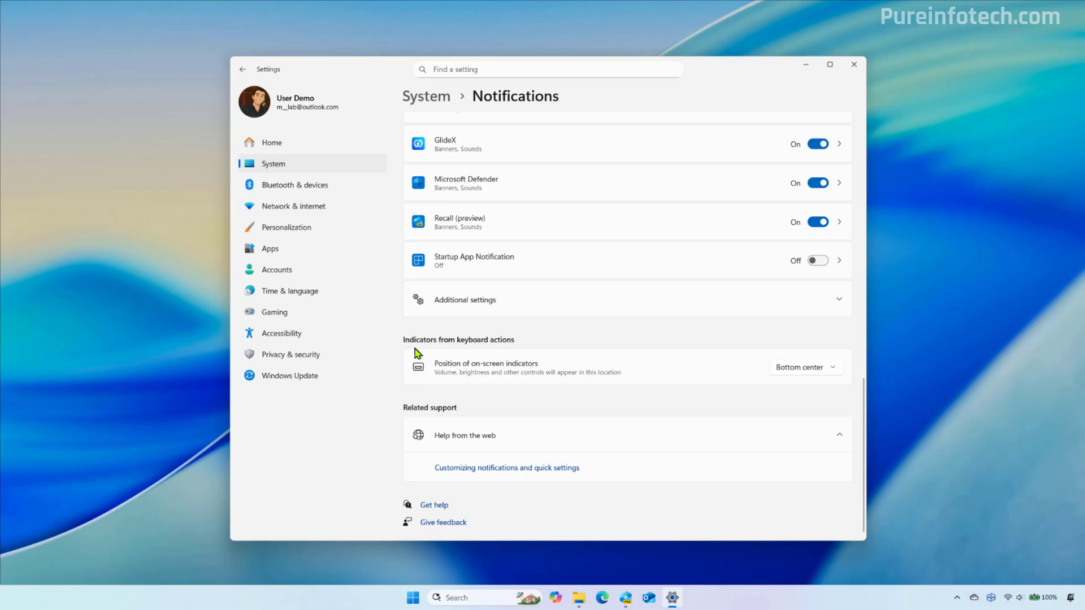
{"action": "mouse_move", "coordinate": [442, 380]}
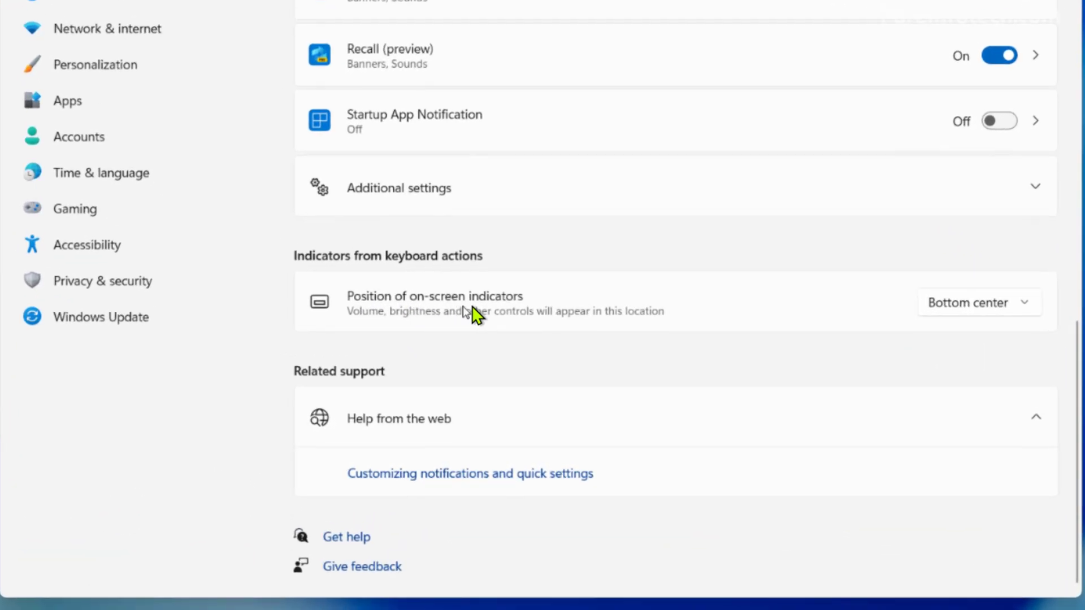
{"action": "mouse_move", "coordinate": [526, 316]}
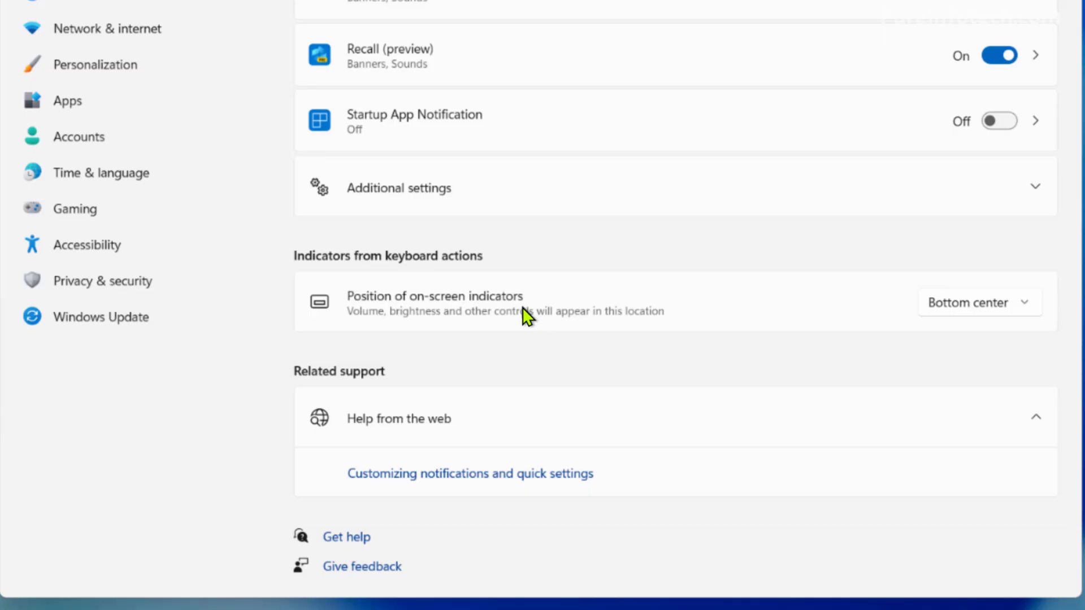
{"action": "mouse_move", "coordinate": [906, 359]}
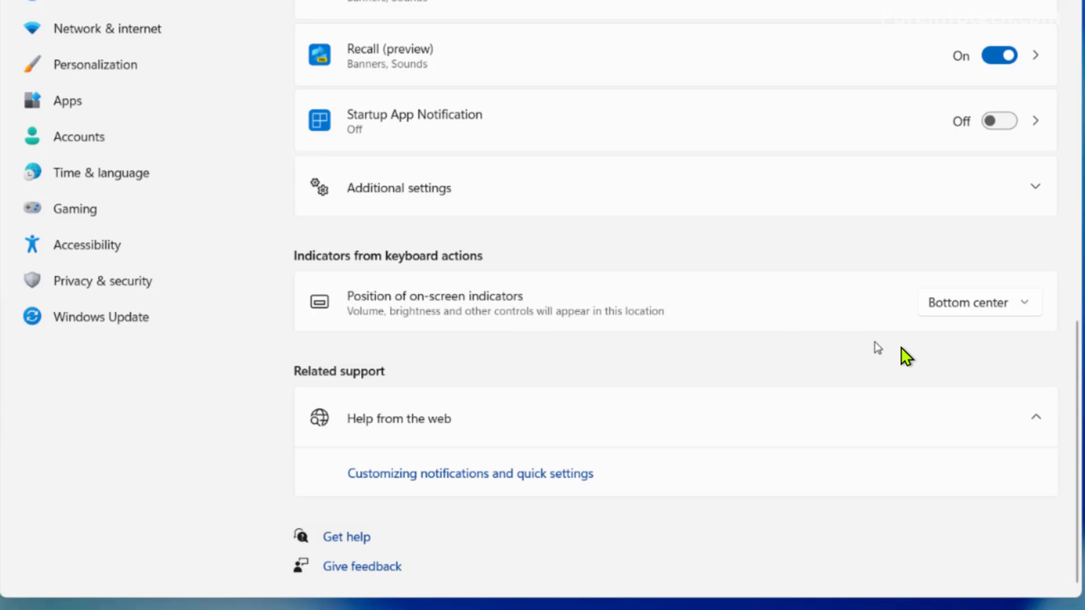
Try Top left and Top center for on-screen indicators, then return to Bottom center.
{"action": "left_click", "coordinate": [980, 303]}
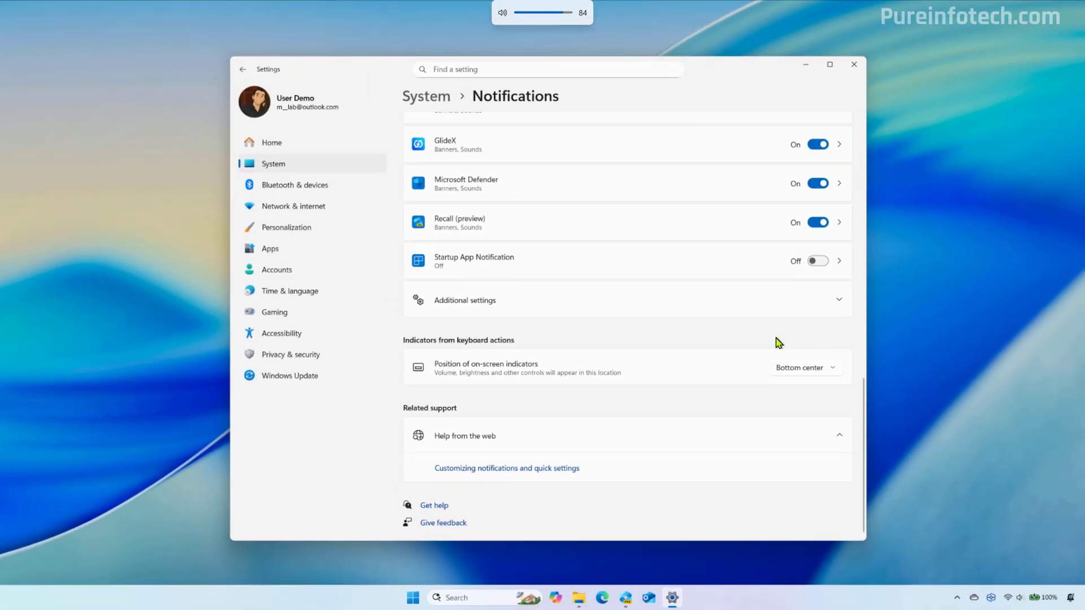
{"action": "left_click", "coordinate": [804, 367]}
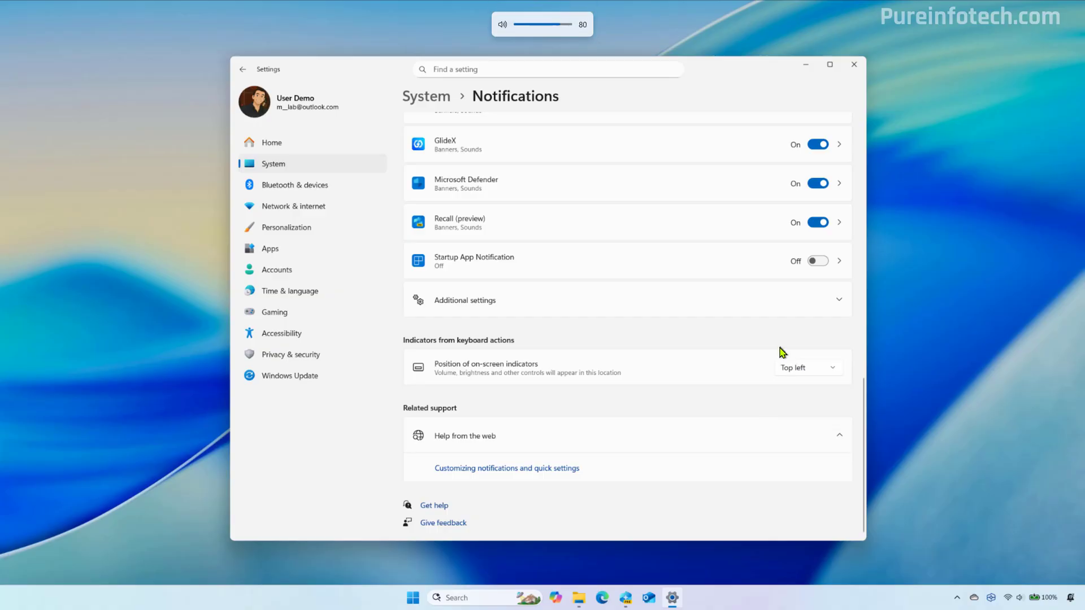
{"action": "left_click", "coordinate": [808, 367]}
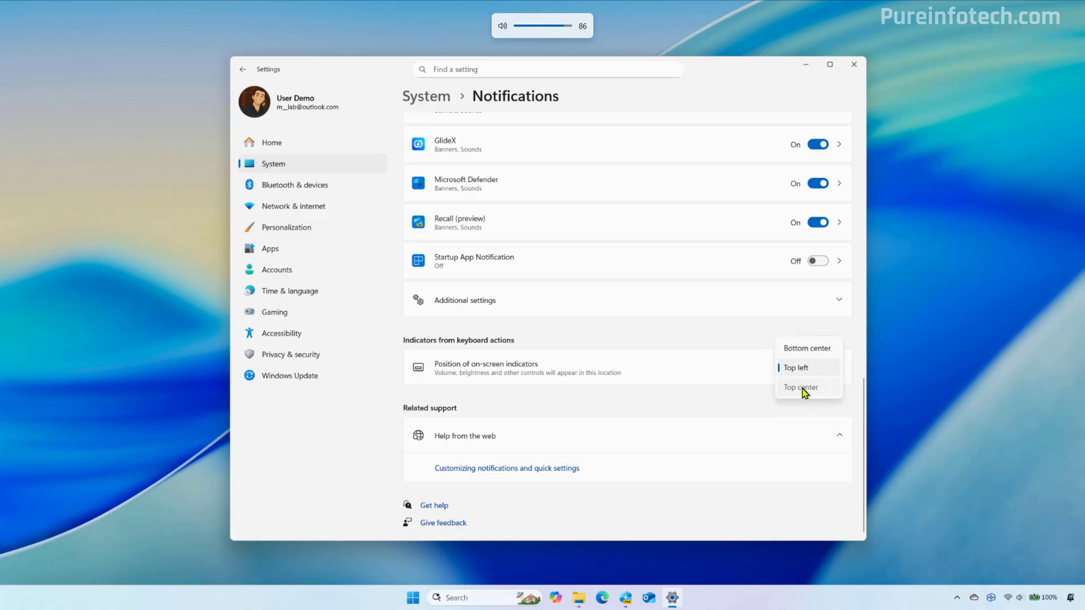
{"action": "left_click", "coordinate": [799, 386]}
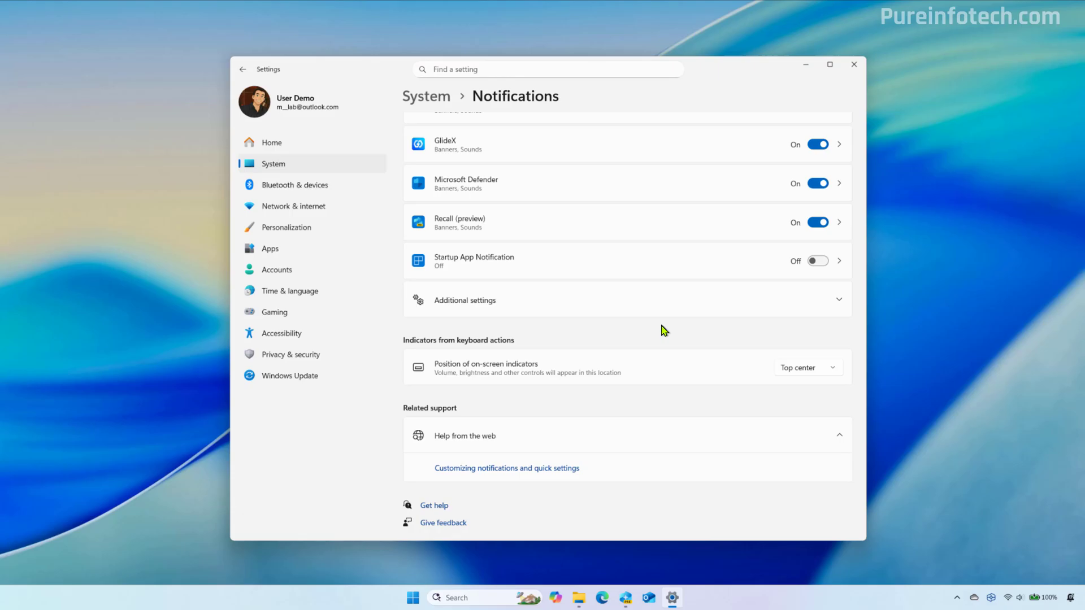
{"action": "left_click", "coordinate": [808, 367]}
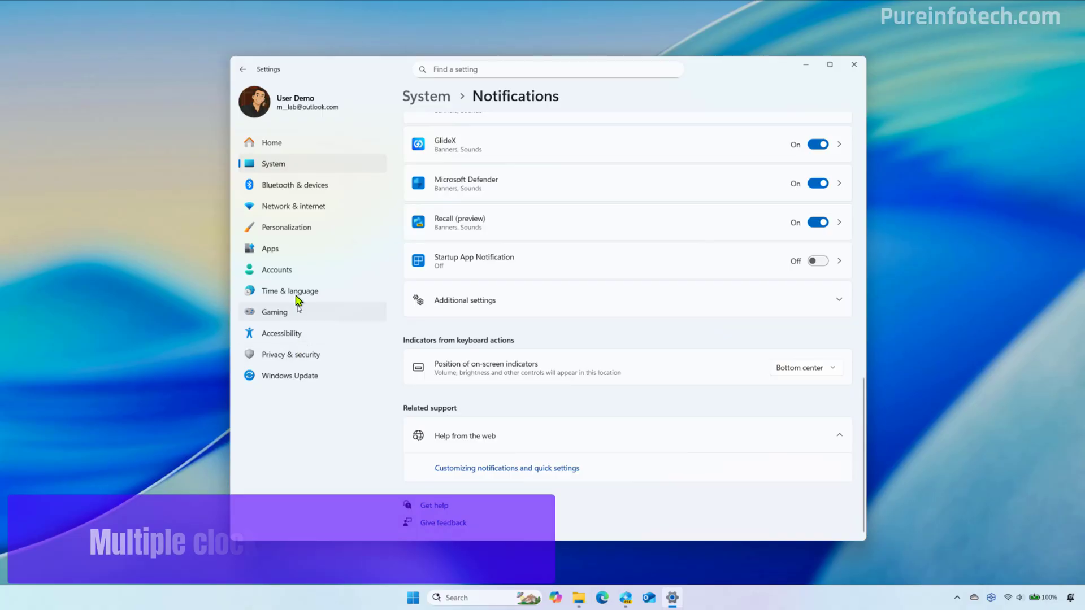
In Date & time, set Additional Clock 1 to West Pacific Standard Time.
{"action": "left_click", "coordinate": [289, 291]}
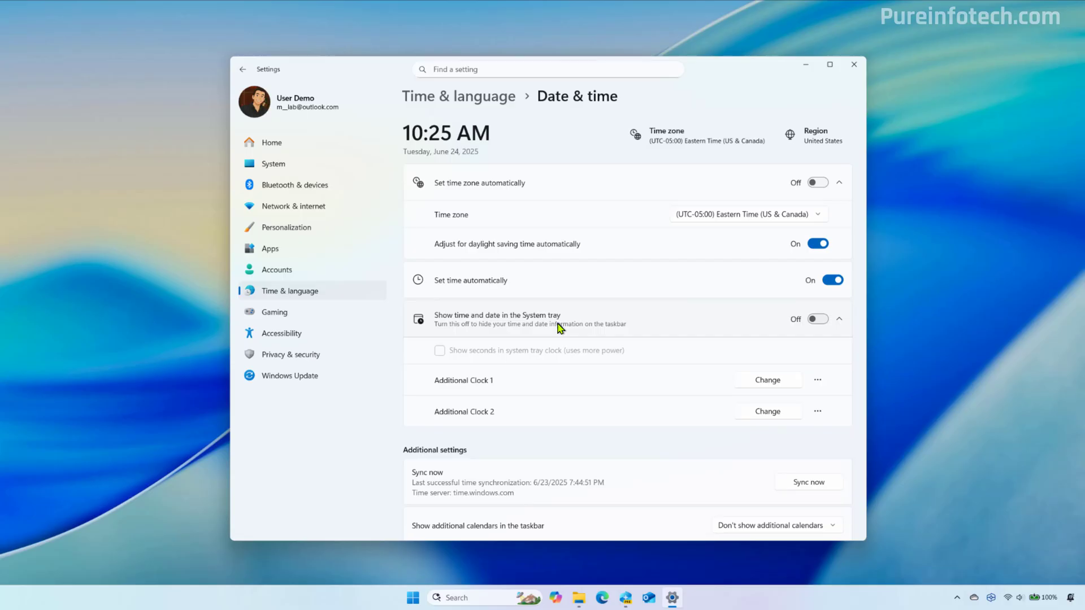
{"action": "mouse_move", "coordinate": [610, 353]}
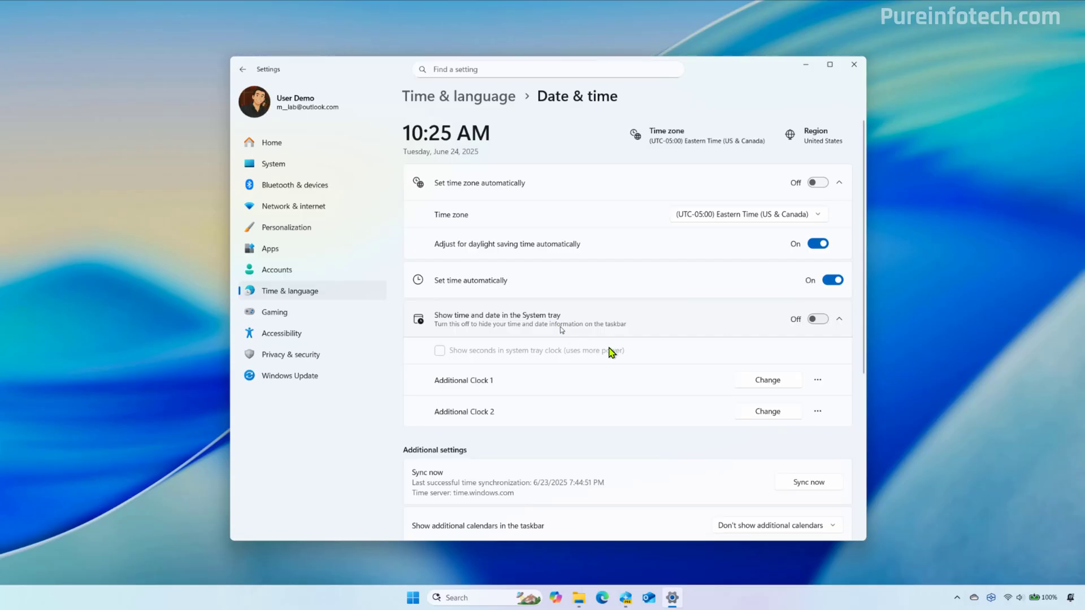
{"action": "mouse_move", "coordinate": [484, 400]}
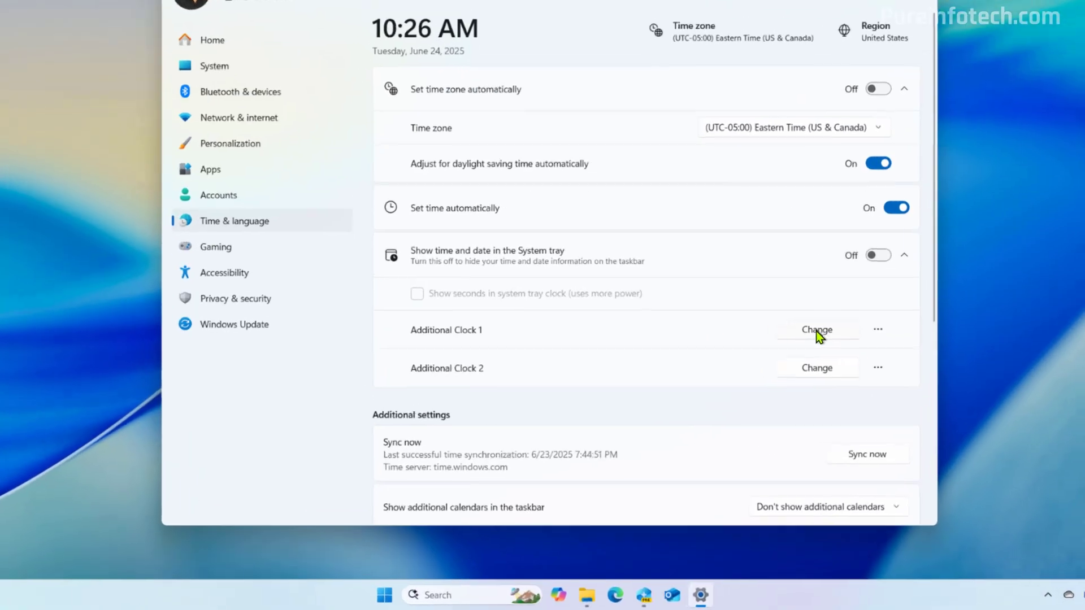
{"action": "left_click", "coordinate": [816, 330]}
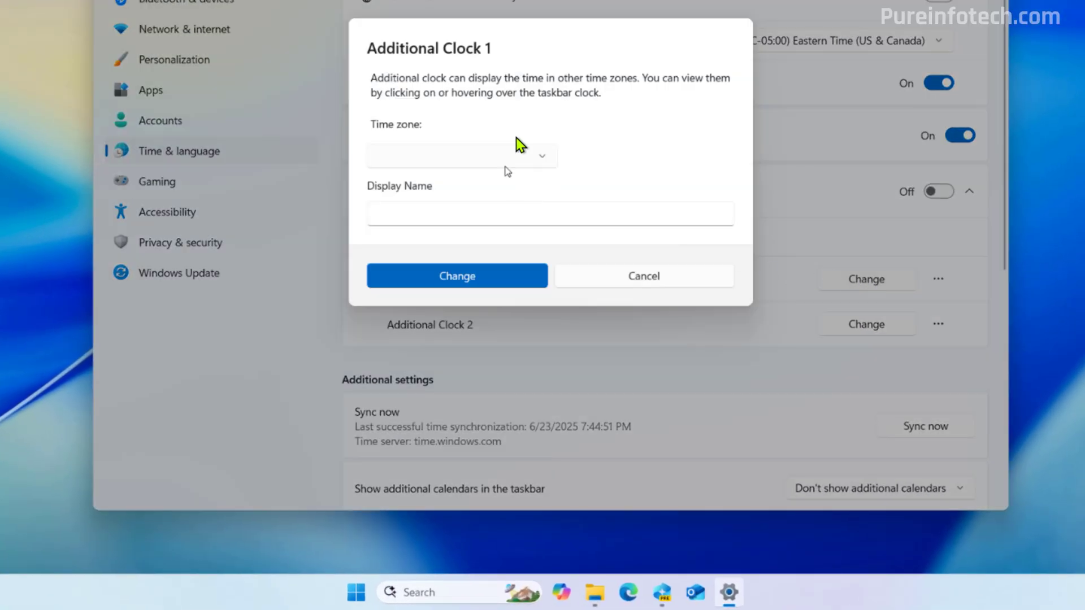
{"action": "left_click", "coordinate": [461, 156]}
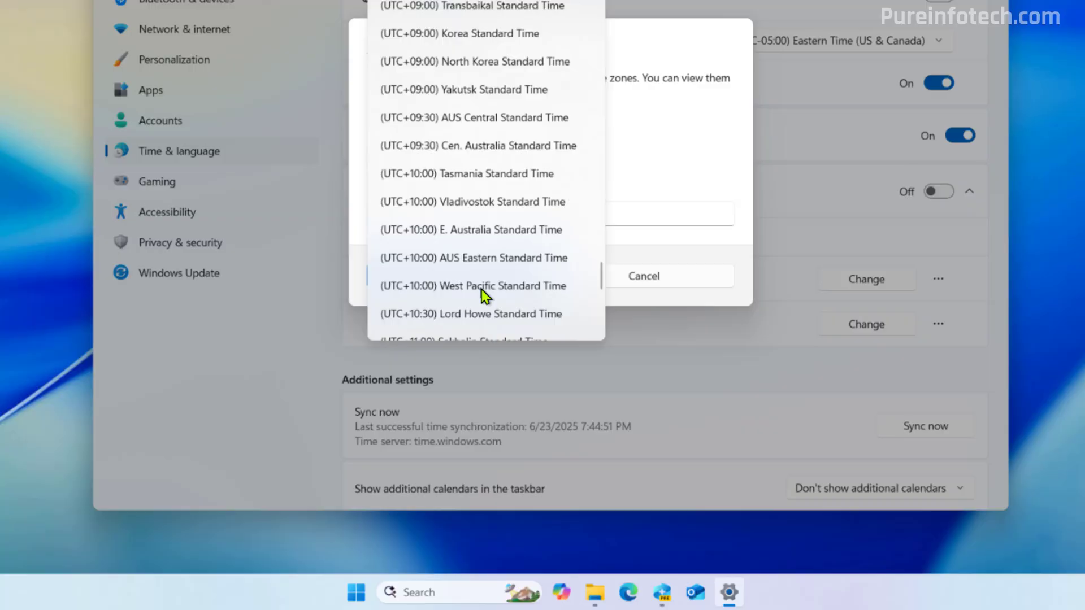
{"action": "left_click", "coordinate": [473, 286]}
{"action": "type", "text": "West"}
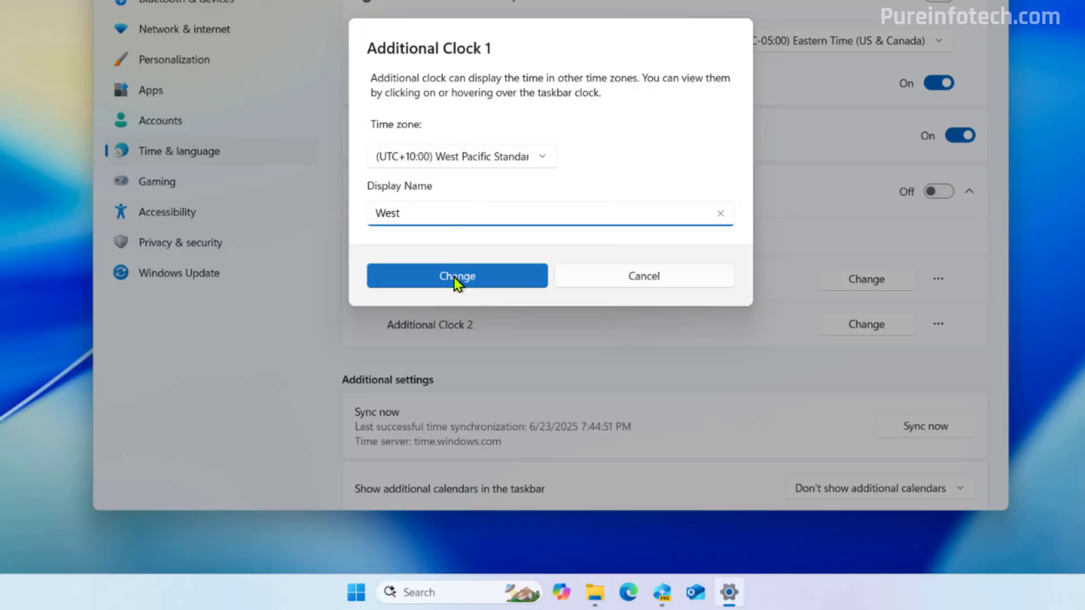
Confirm the additional clock, preview its time, then reset it.
{"action": "left_click", "coordinate": [456, 276]}
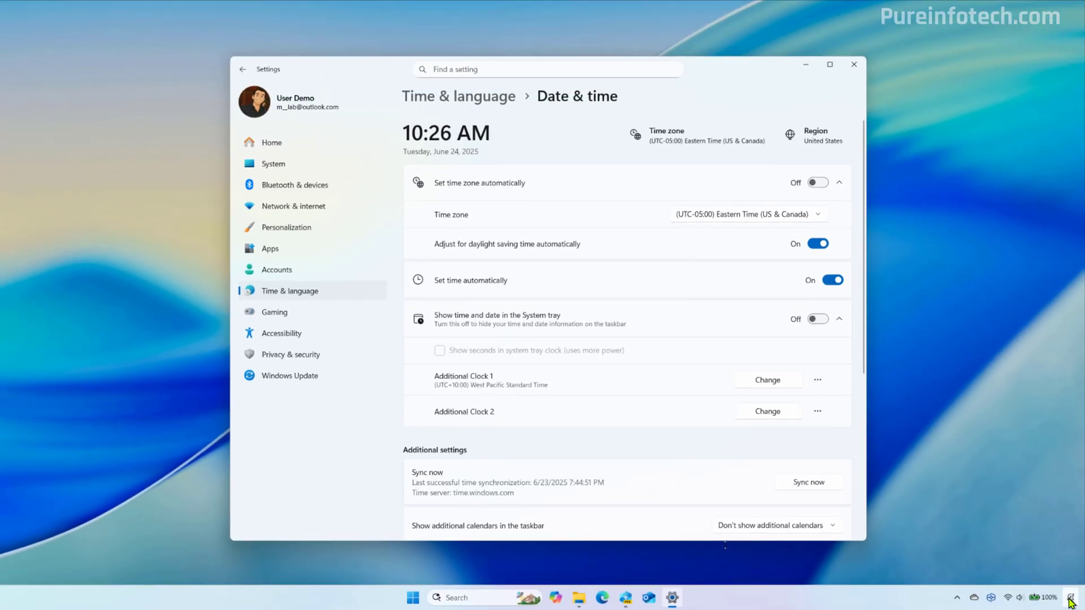
{"action": "left_click", "coordinate": [1080, 595]}
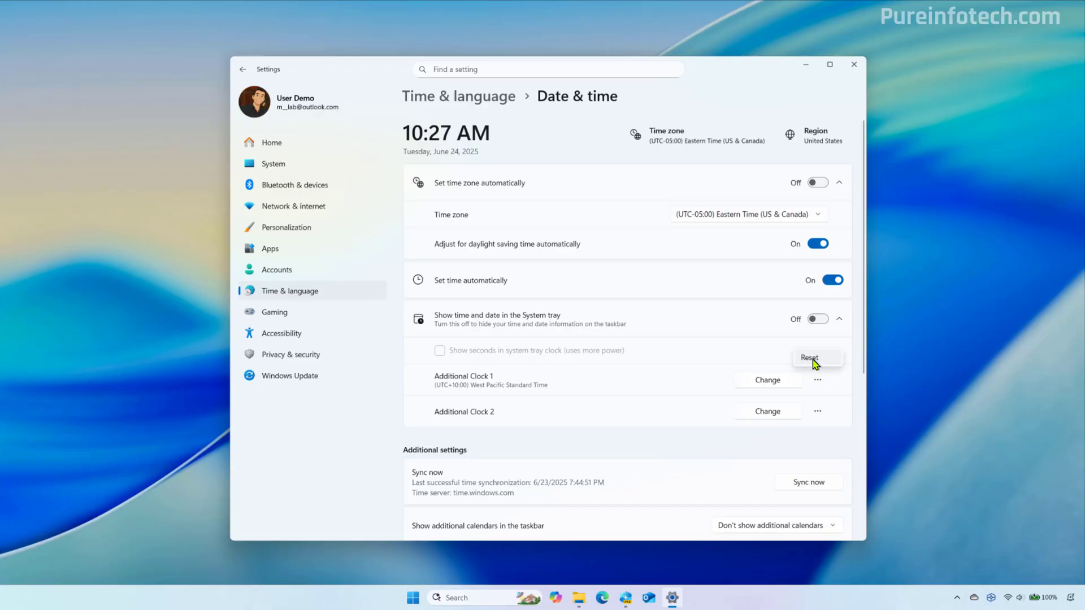
{"action": "left_click", "coordinate": [809, 357]}
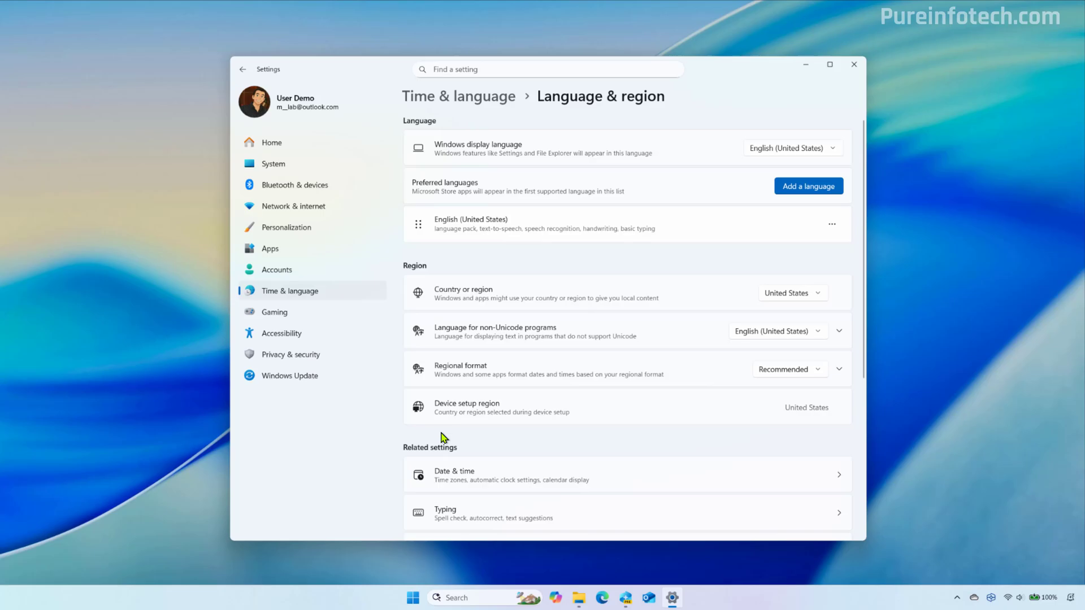
{"action": "mouse_move", "coordinate": [476, 428]}
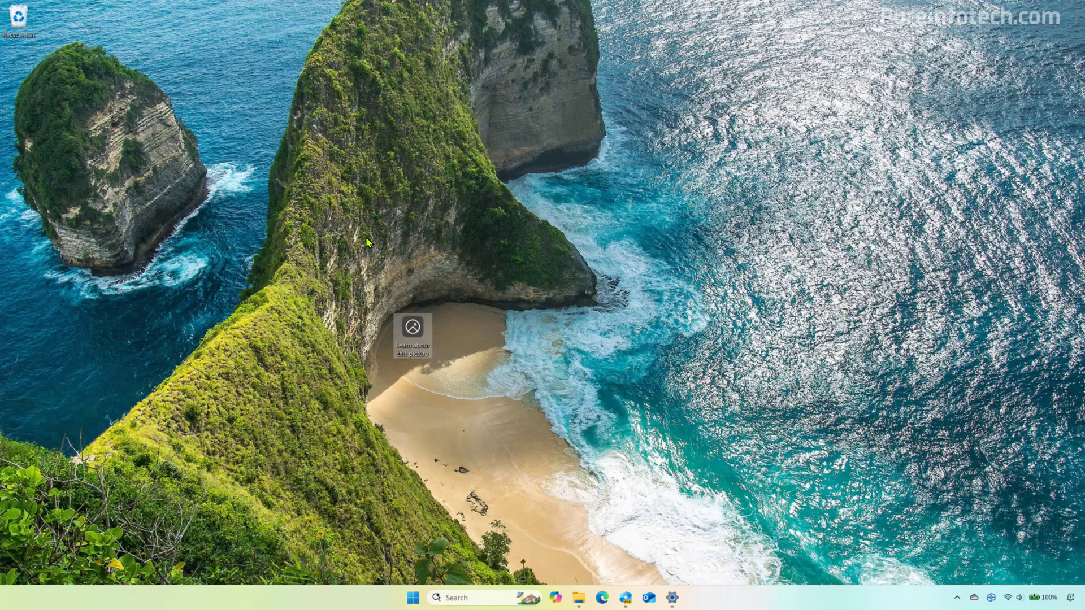
{"action": "mouse_move", "coordinate": [418, 332]}
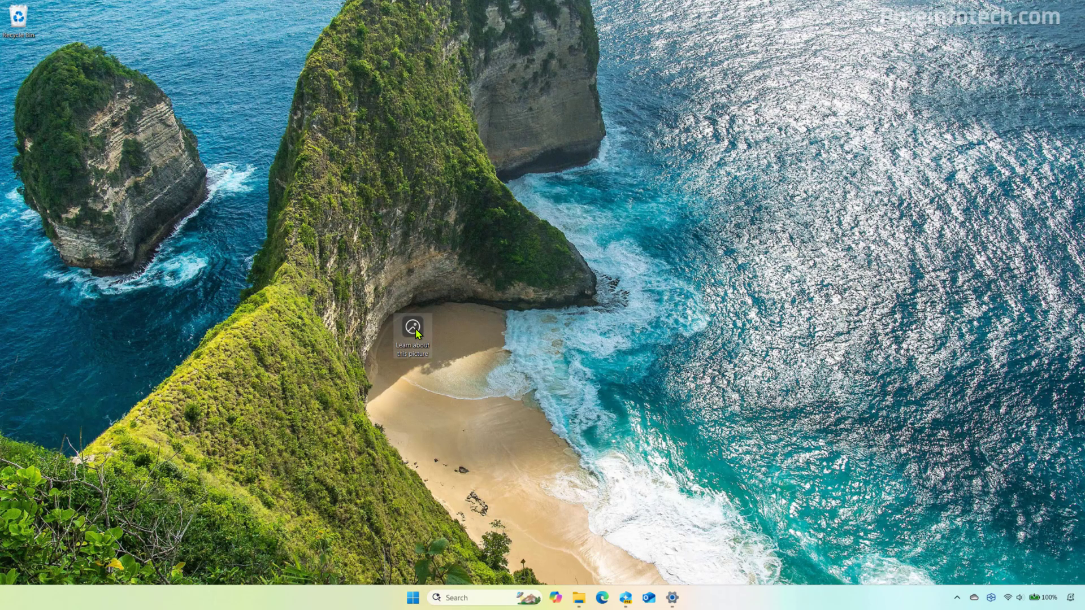
Show the Windows Spotlight details about the Lesser Sunda Islands wallpaper.
{"action": "left_click", "coordinate": [414, 327]}
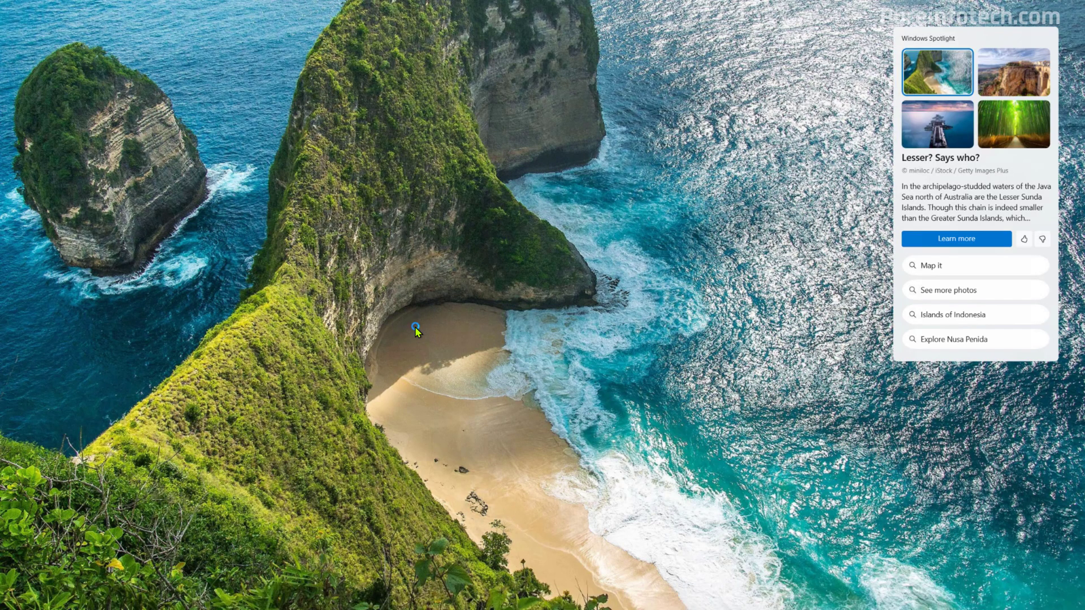
{"action": "mouse_move", "coordinate": [936, 207]}
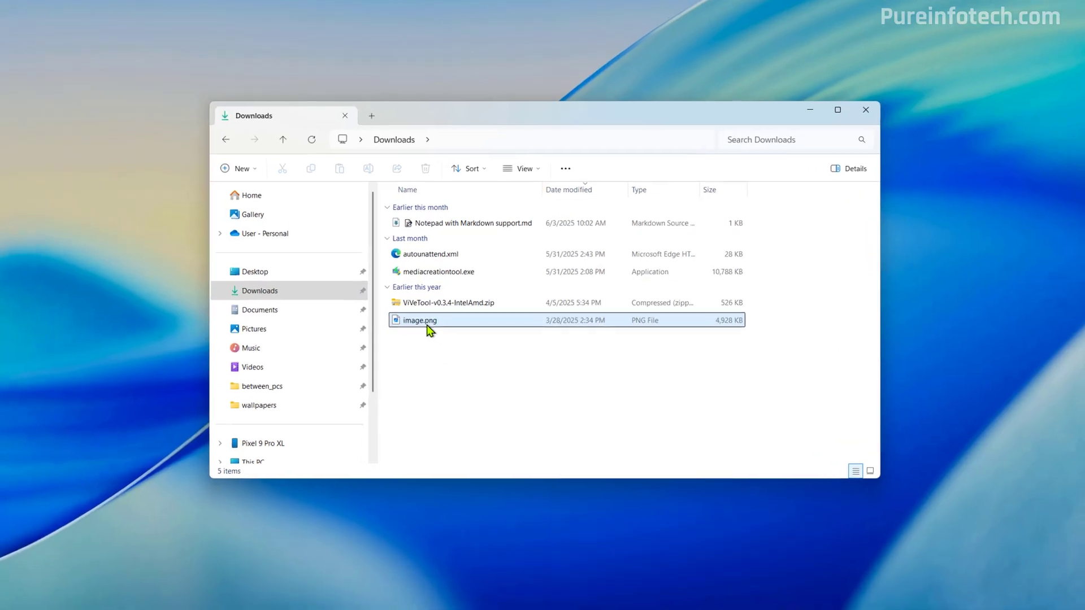
Show the AI actions for image.png and choose Remove background with Paint.
{"action": "right_click", "coordinate": [419, 321]}
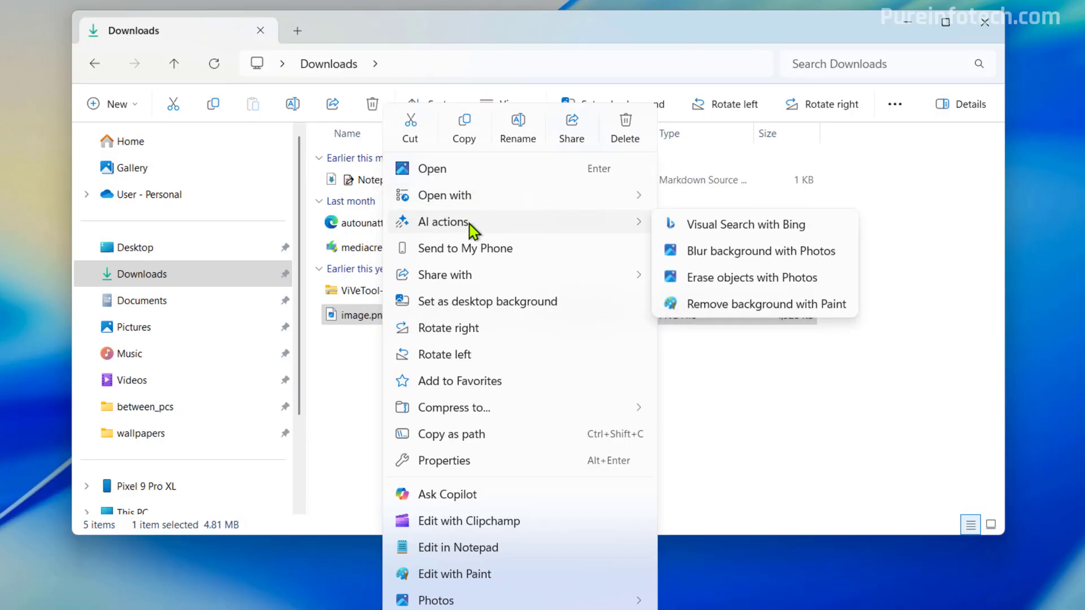
{"action": "mouse_move", "coordinate": [705, 239]}
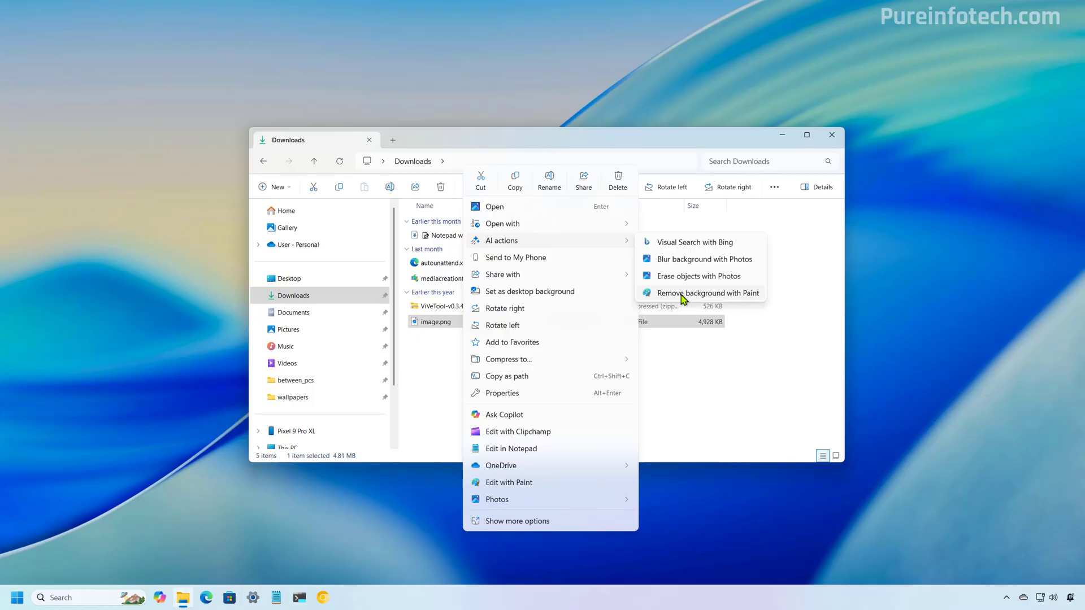
{"action": "left_click", "coordinate": [707, 294]}
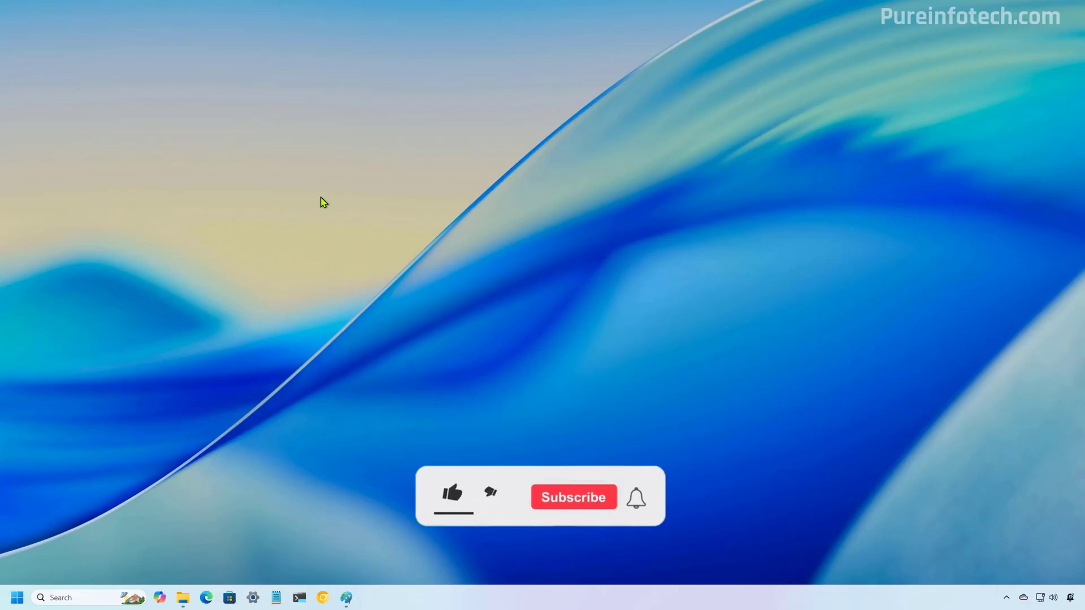
{"action": "left_click", "coordinate": [452, 495]}
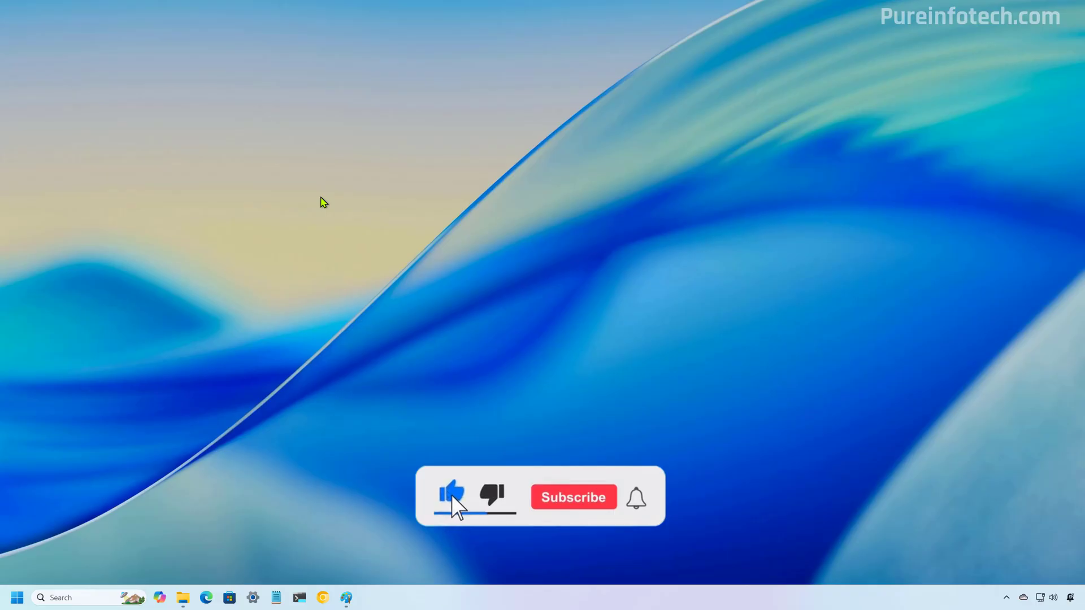
{"action": "left_click", "coordinate": [574, 497]}
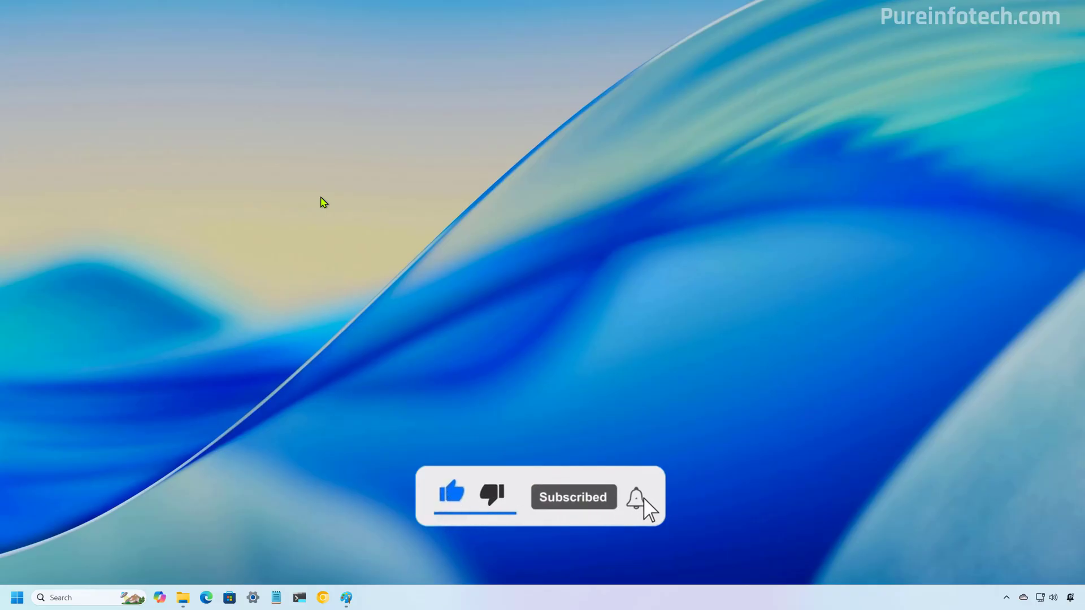